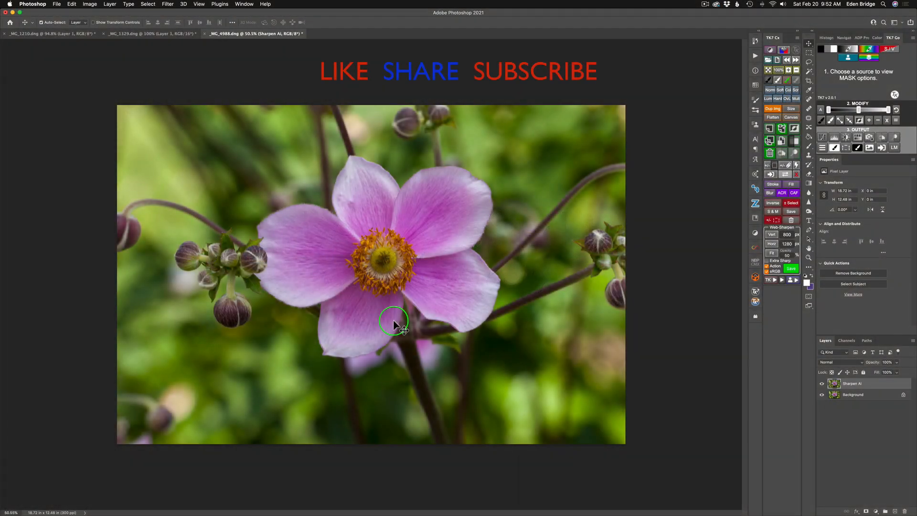
{"action": "mouse_move", "coordinate": [655, 322]}
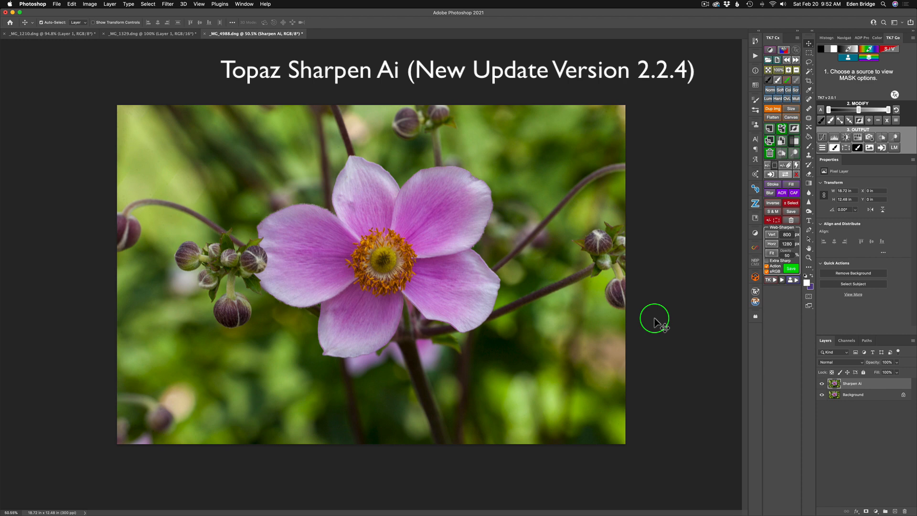
{"action": "mouse_move", "coordinate": [424, 274]}
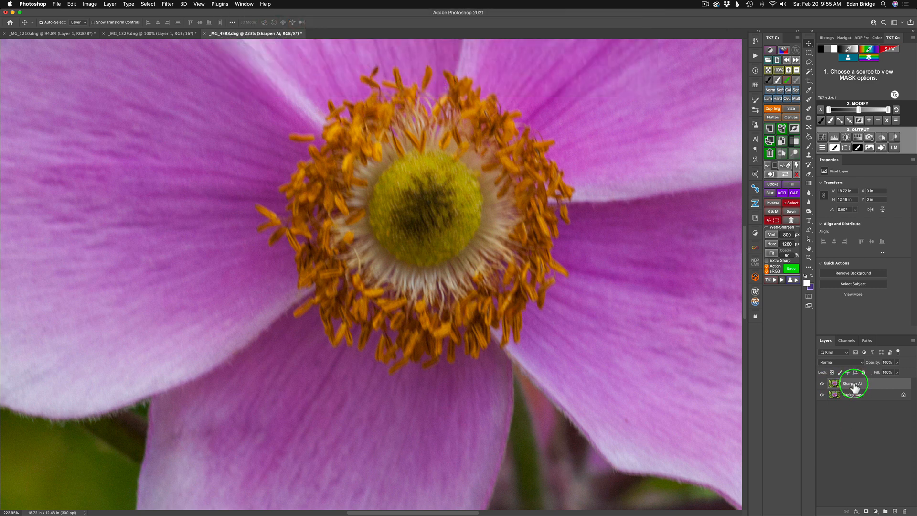
Launch Topaz Sharpen AI on the anemone from Filter > Topaz Labs.
{"action": "left_click", "coordinate": [168, 5]}
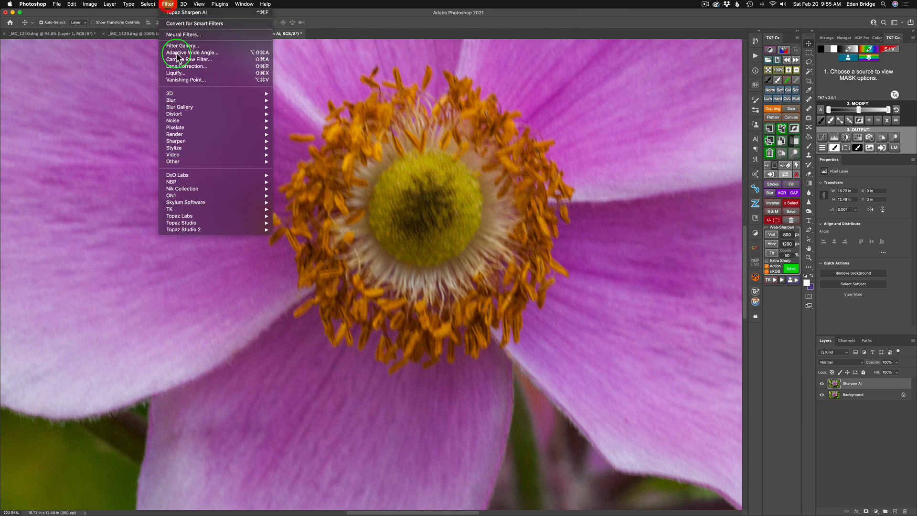
{"action": "mouse_move", "coordinate": [180, 216]}
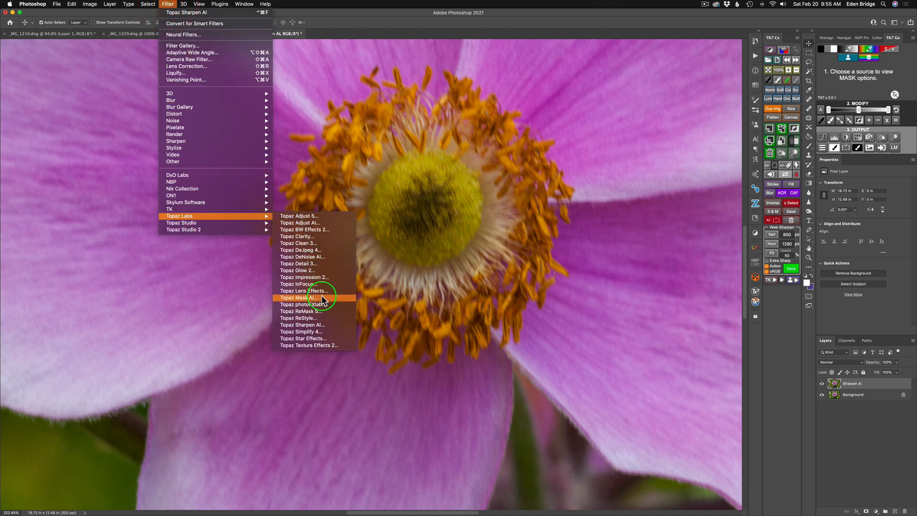
{"action": "mouse_move", "coordinate": [320, 325]}
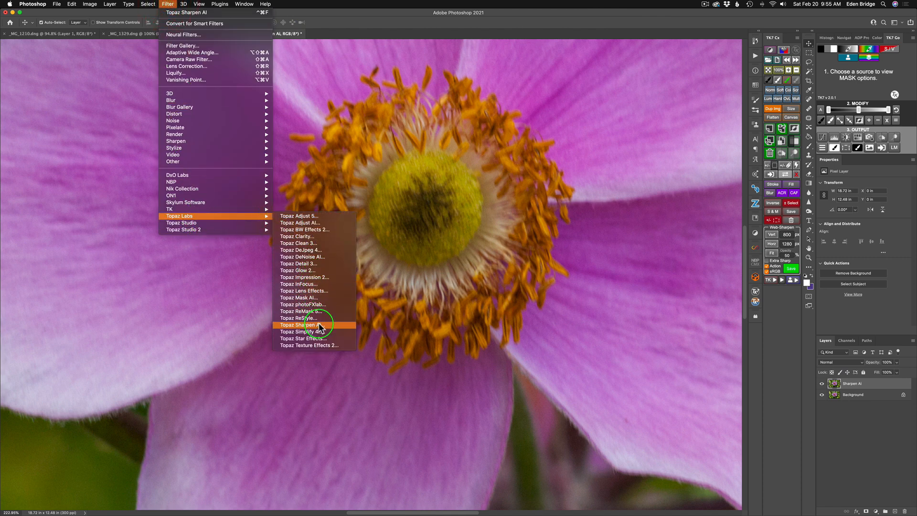
{"action": "left_click", "coordinate": [300, 325]}
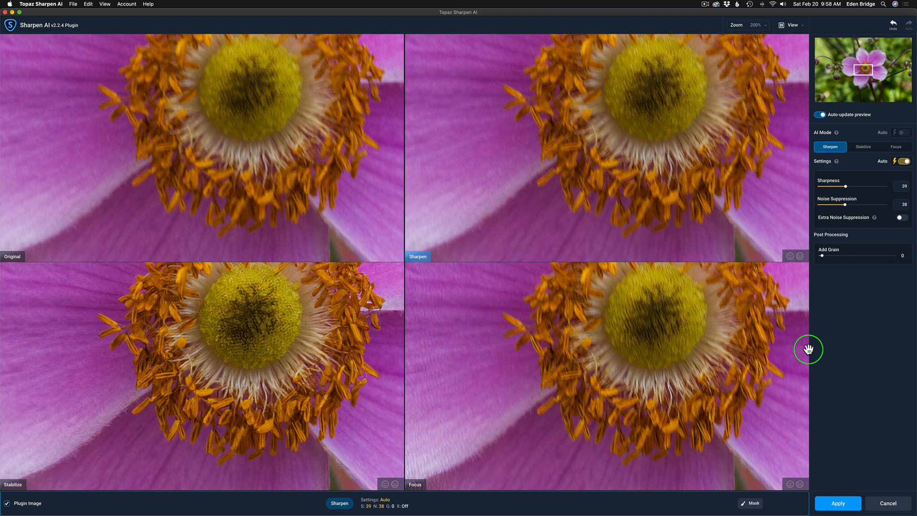
{"action": "mouse_move", "coordinate": [260, 181]}
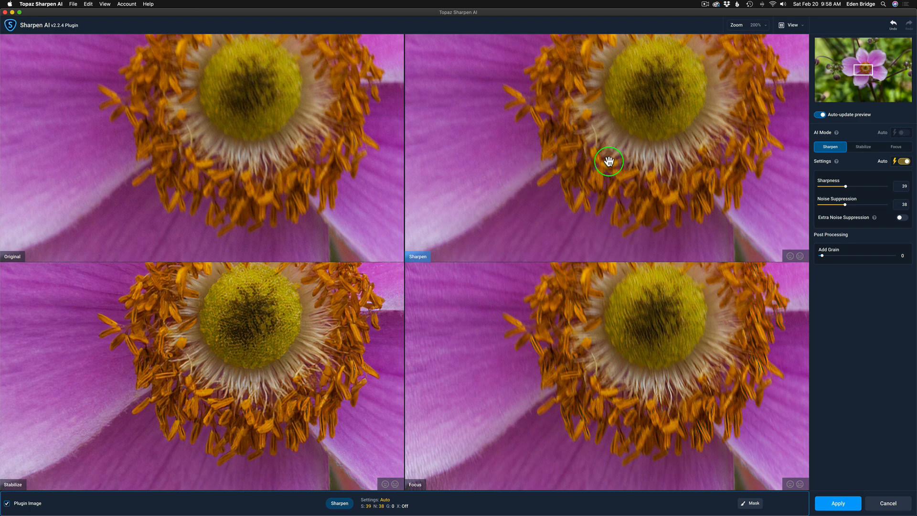
{"action": "mouse_move", "coordinate": [256, 382]}
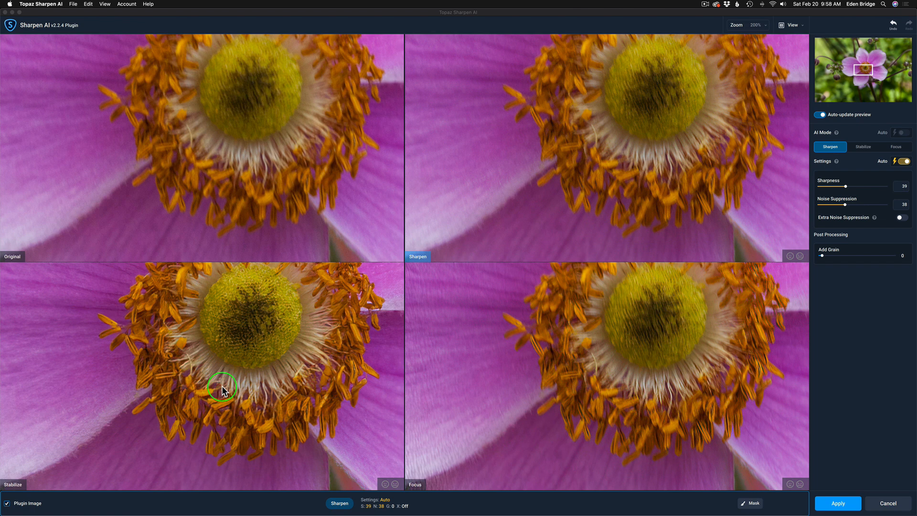
{"action": "mouse_move", "coordinate": [568, 413]}
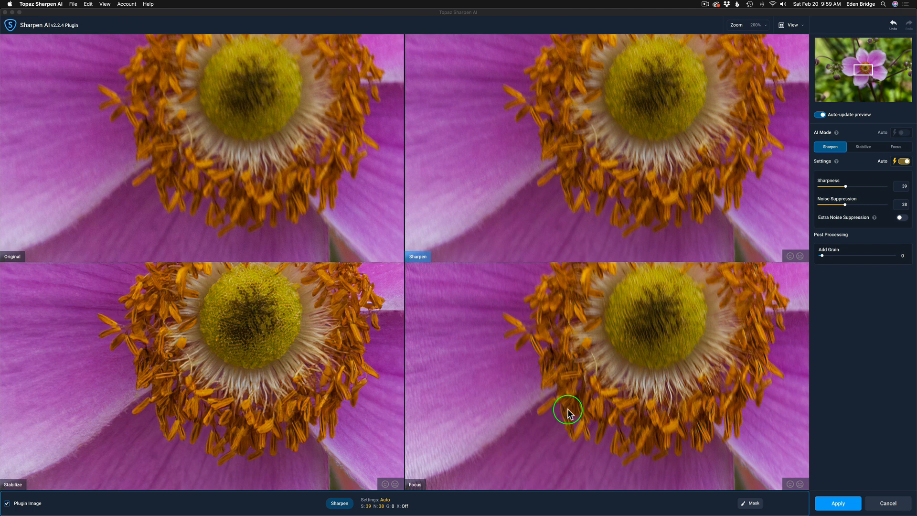
{"action": "mouse_move", "coordinate": [691, 117]}
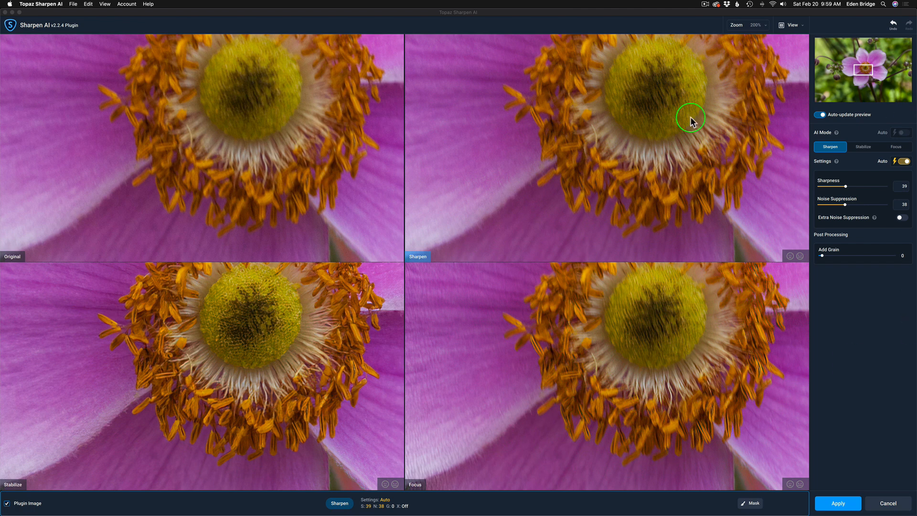
{"action": "mouse_move", "coordinate": [643, 109]}
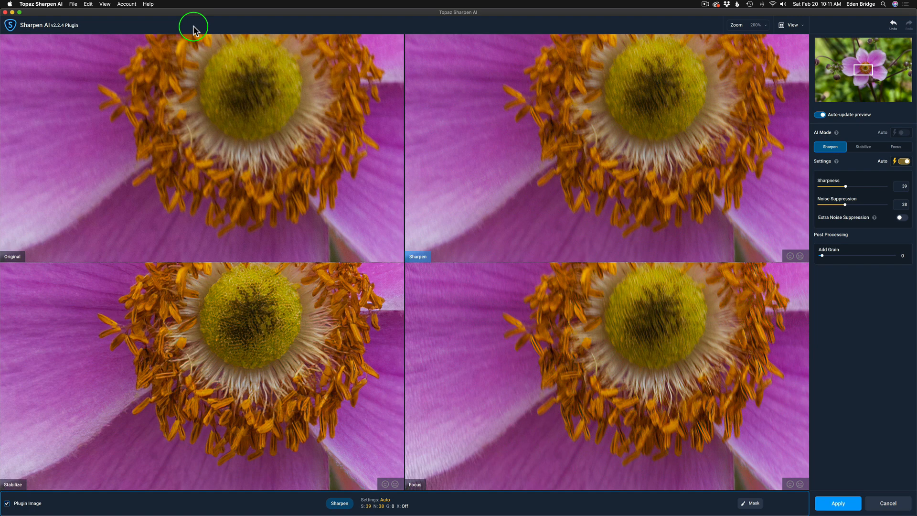
{"action": "mouse_move", "coordinate": [148, 27]}
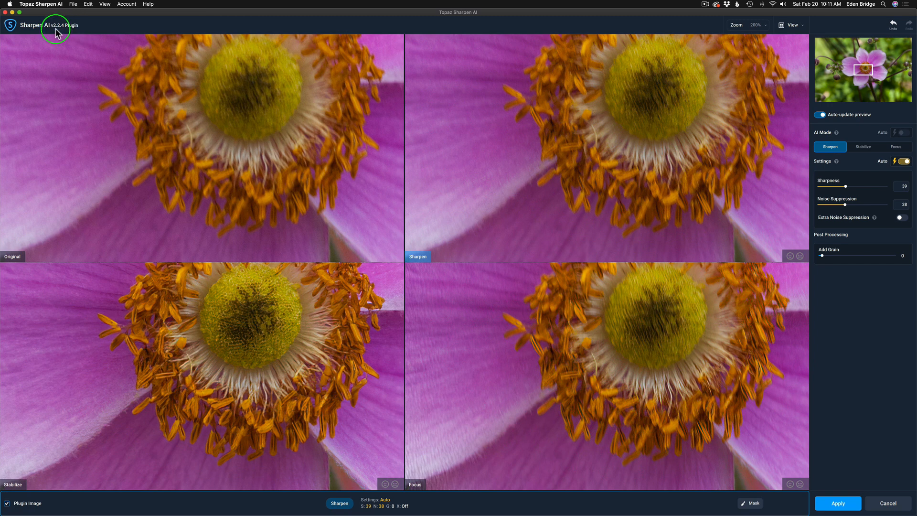
{"action": "mouse_move", "coordinate": [60, 31]}
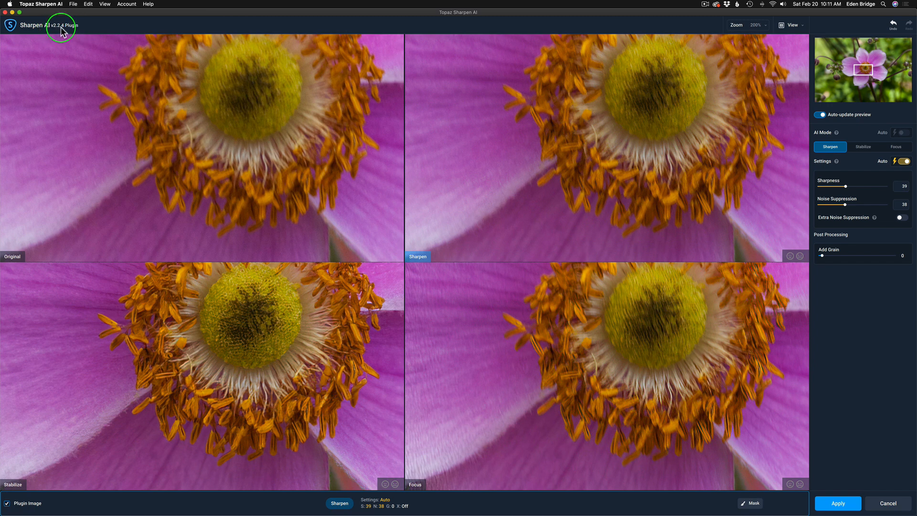
Open the Help menu with product info, tour, changelog and update options.
{"action": "left_click", "coordinate": [148, 4]}
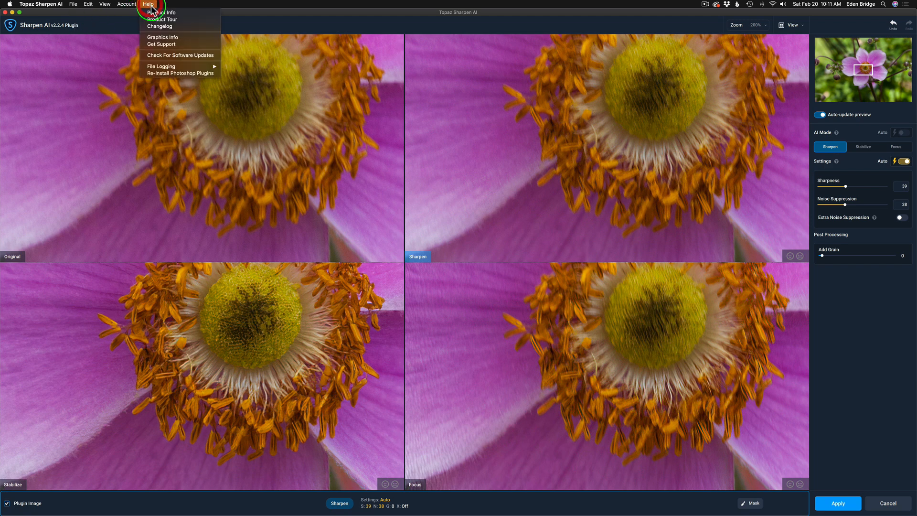
{"action": "mouse_move", "coordinate": [158, 27]}
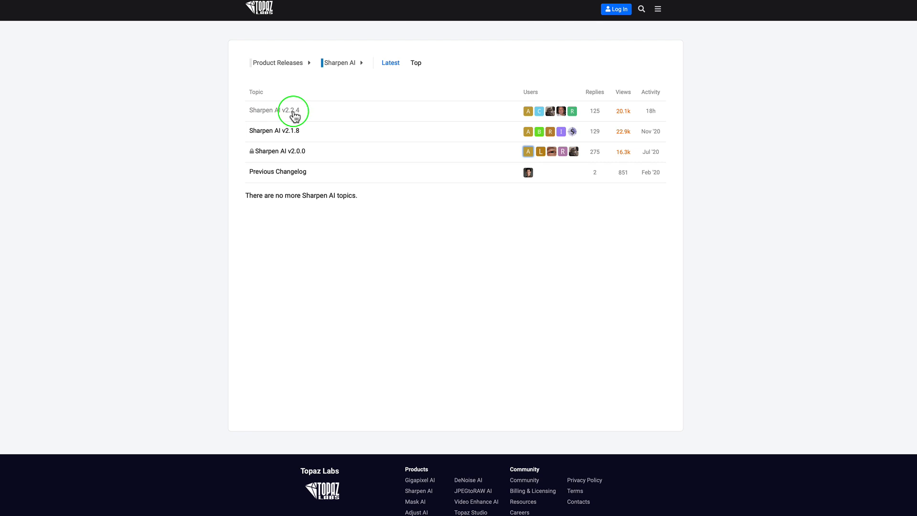
Open the 'Sharpen AI v2.2.4' topic in the forum's Product Releases list.
{"action": "left_click", "coordinate": [276, 110]}
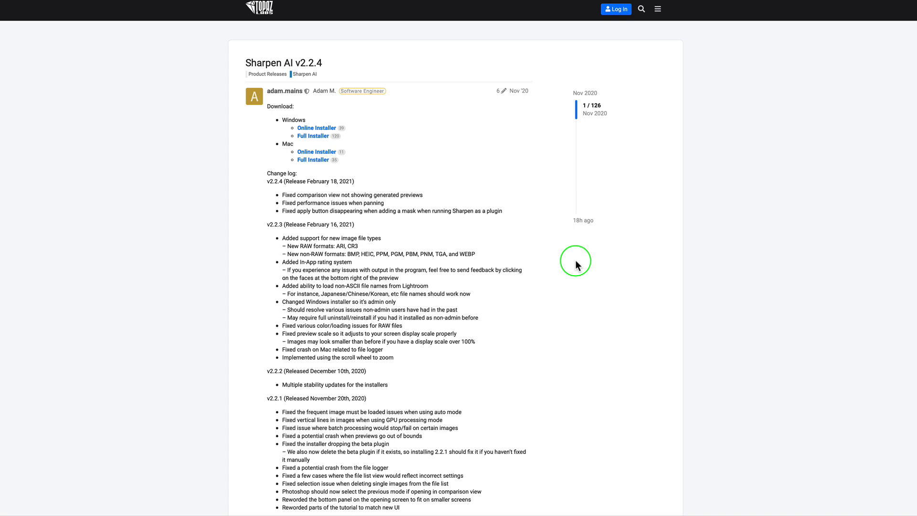
{"action": "mouse_move", "coordinate": [581, 252]}
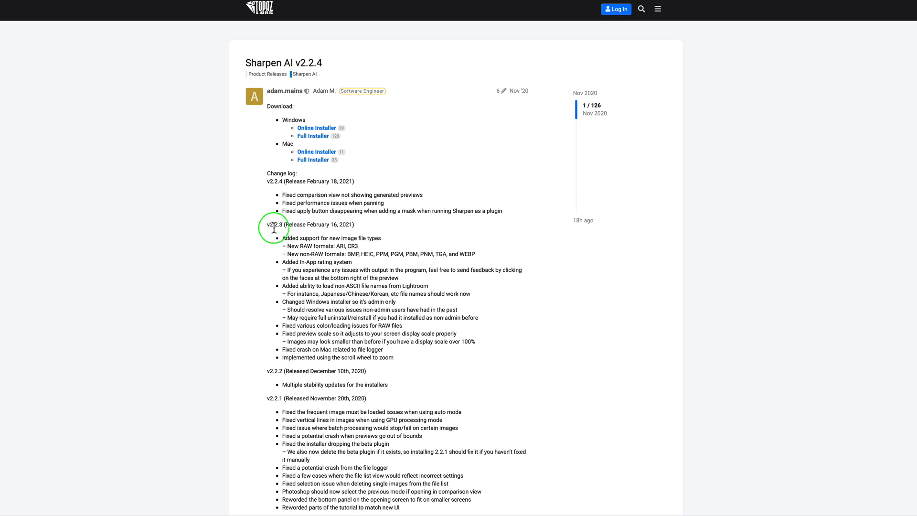
{"action": "mouse_move", "coordinate": [326, 259]}
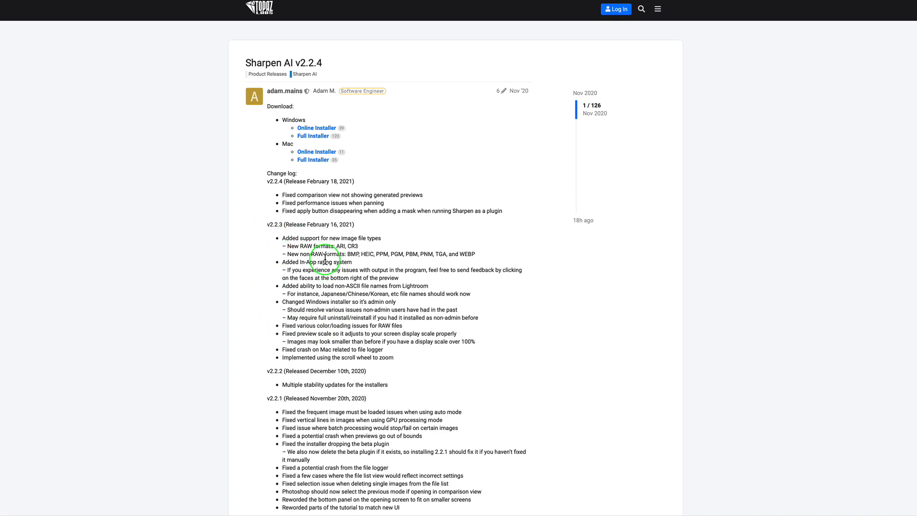
{"action": "mouse_move", "coordinate": [565, 305]}
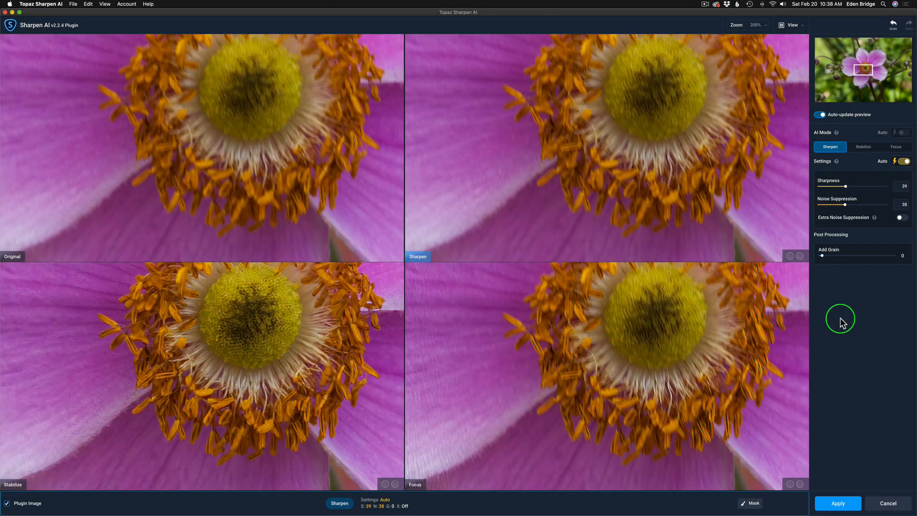
{"action": "mouse_move", "coordinate": [793, 263]}
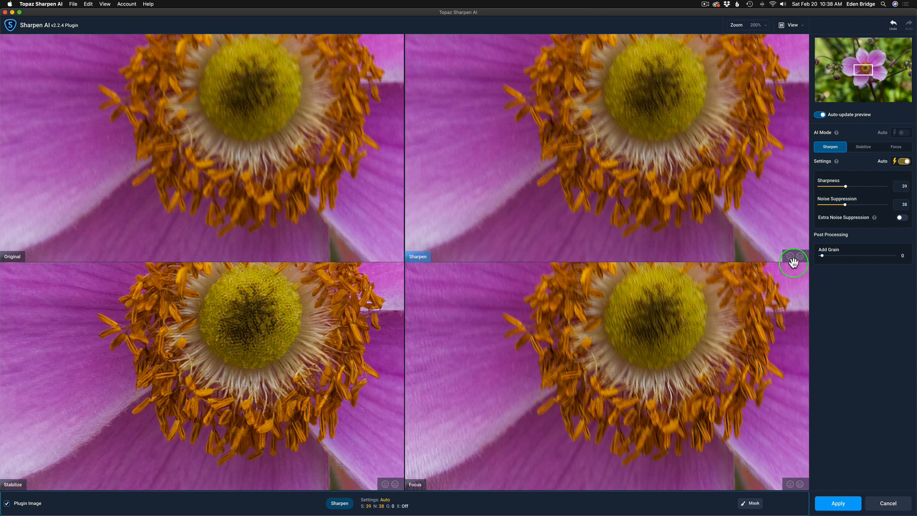
{"action": "mouse_move", "coordinate": [418, 438]}
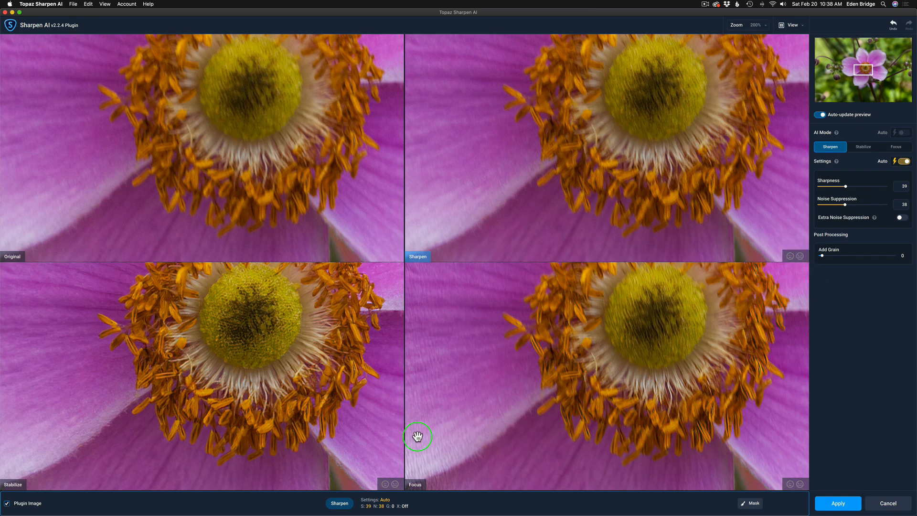
{"action": "mouse_move", "coordinate": [89, 464]}
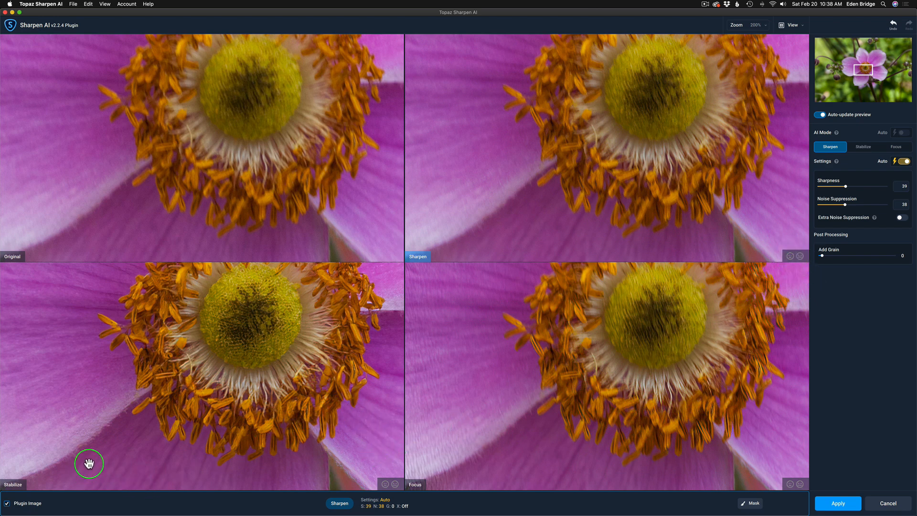
{"action": "mouse_move", "coordinate": [764, 479]}
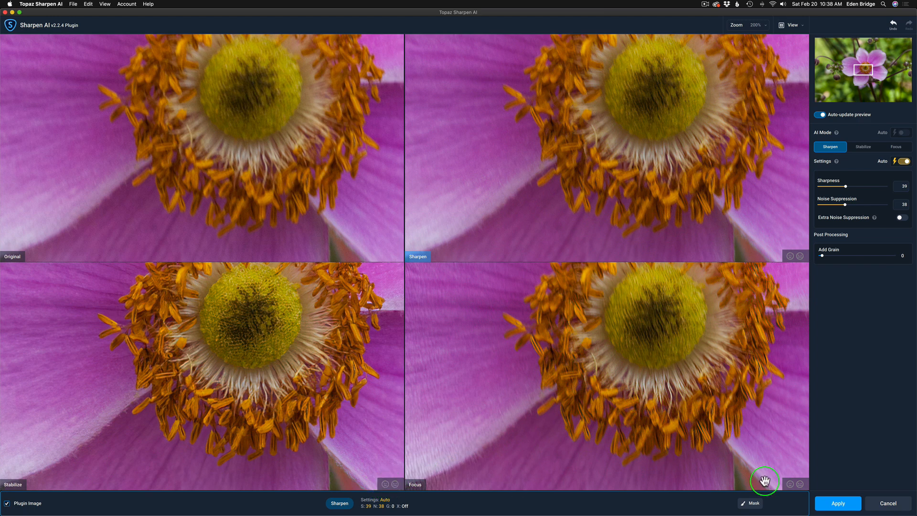
{"action": "mouse_move", "coordinate": [797, 485]}
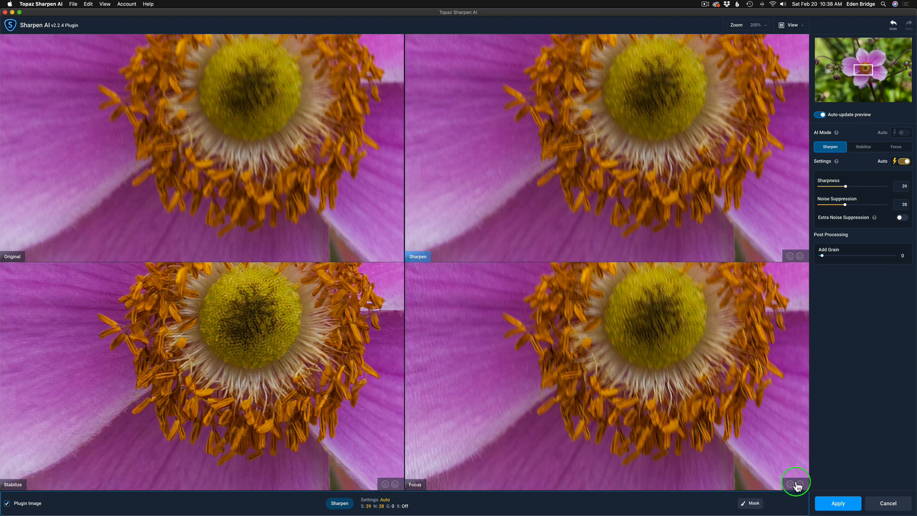
{"action": "mouse_move", "coordinate": [794, 484]}
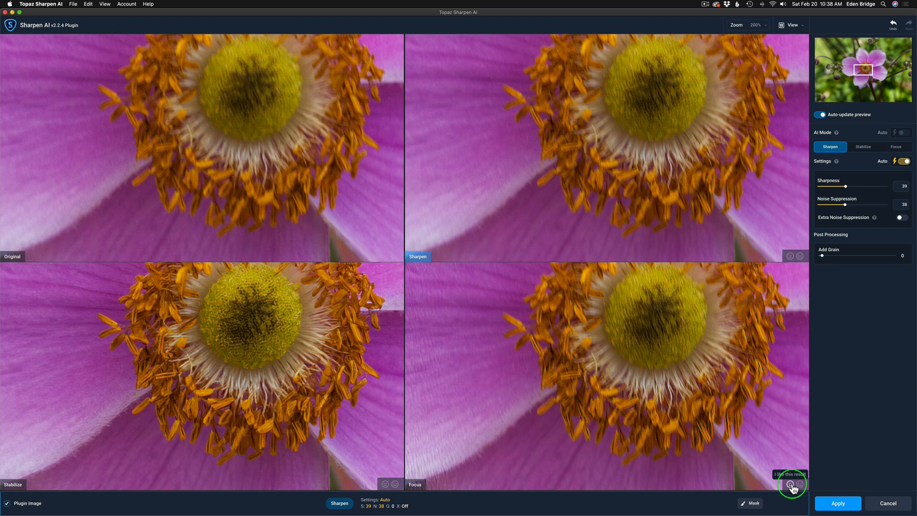
Thumbs-down the Focus preview, then dismiss the 'What went wrong?' form unsubmitted.
{"action": "left_click", "coordinate": [797, 485]}
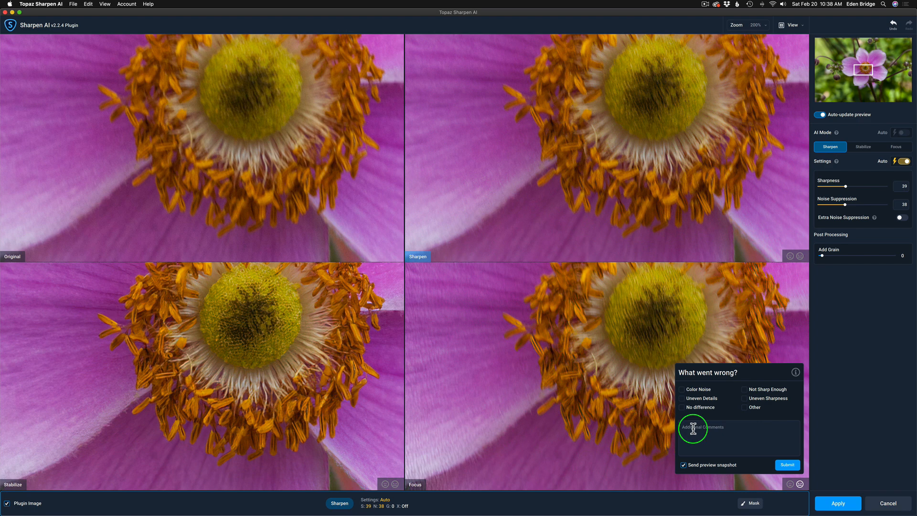
{"action": "mouse_move", "coordinate": [683, 465]}
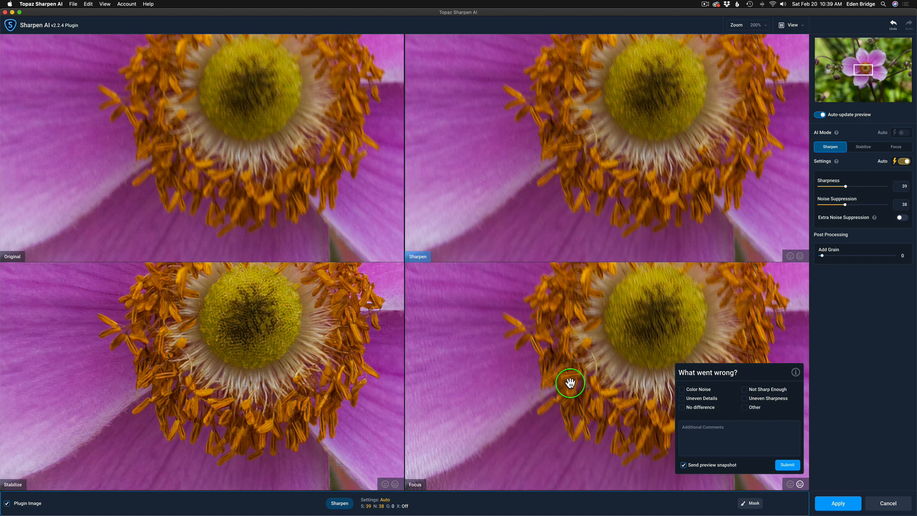
{"action": "left_click", "coordinate": [896, 147]}
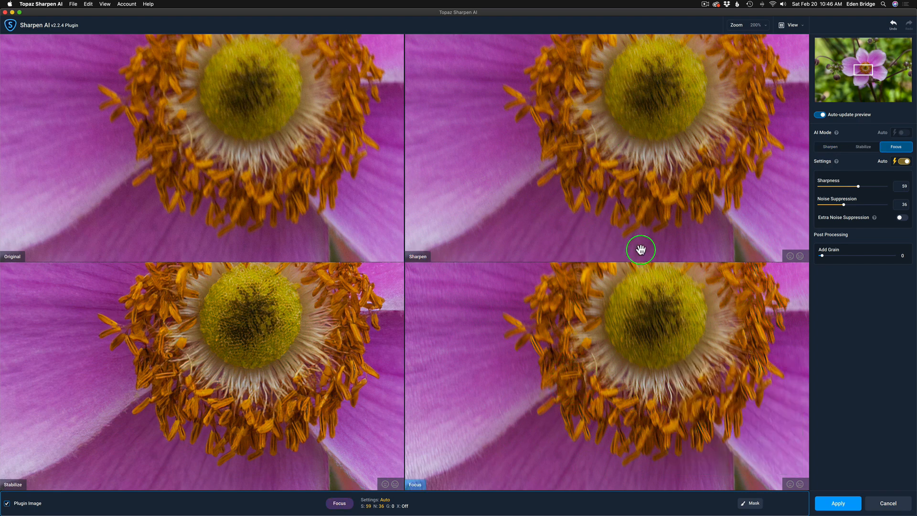
{"action": "mouse_move", "coordinate": [511, 228]}
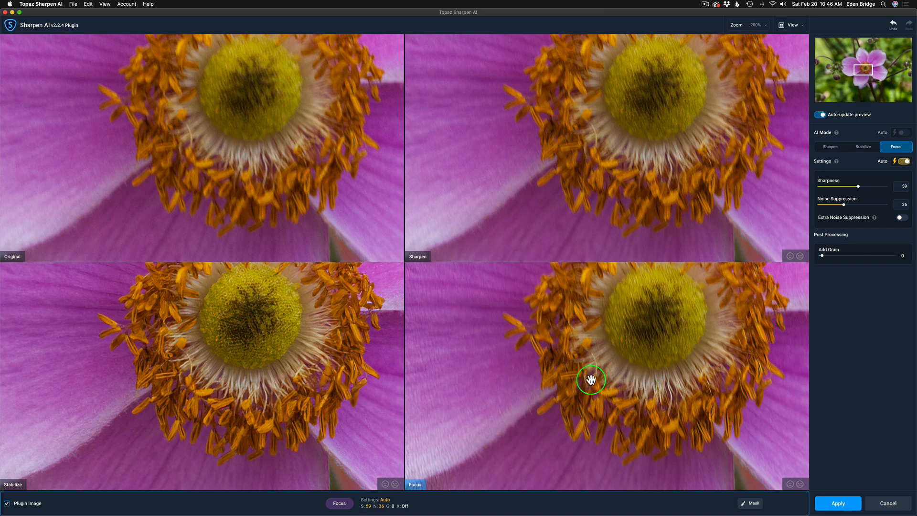
{"action": "mouse_move", "coordinate": [176, 386]}
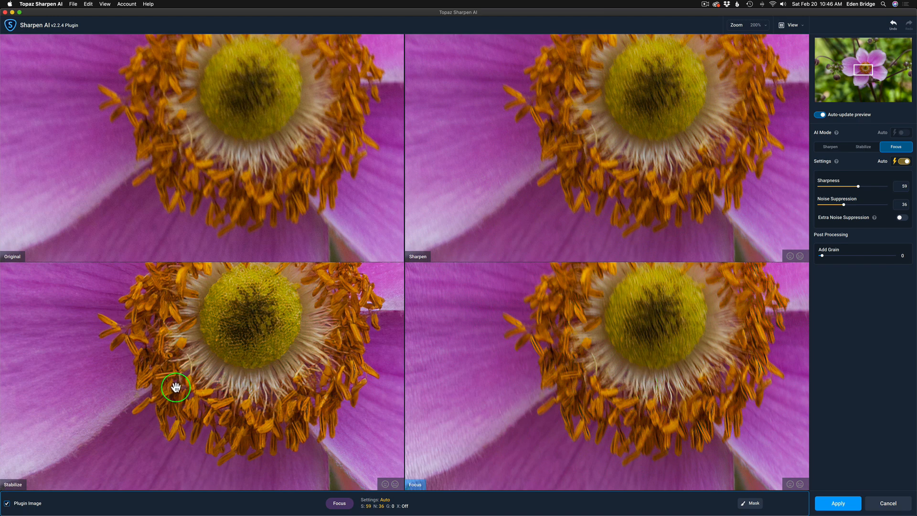
{"action": "mouse_move", "coordinate": [774, 65]}
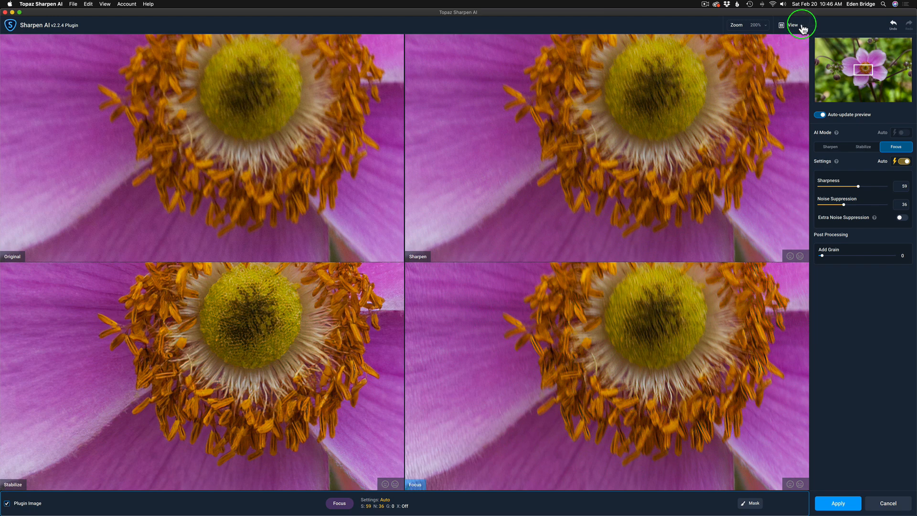
Show the View options: single, split, side-by-side and comparison layouts.
{"action": "left_click", "coordinate": [793, 24]}
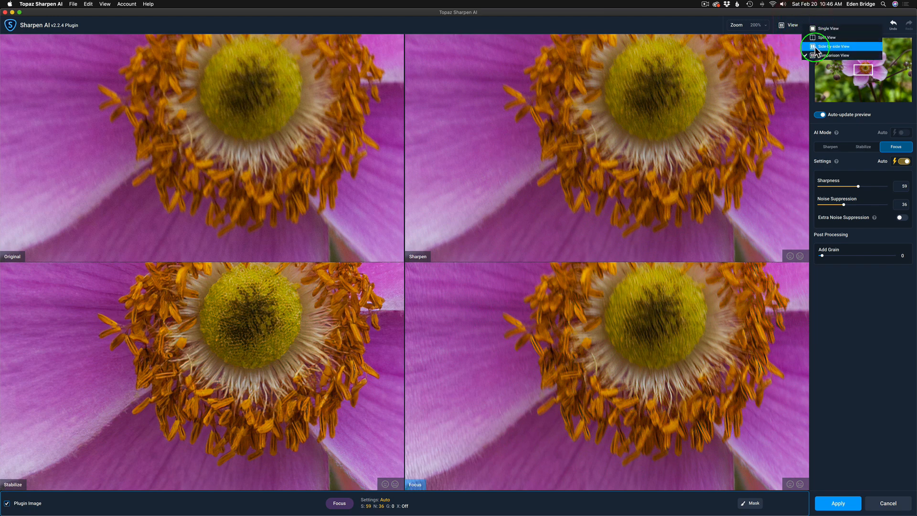
Switch to Side-by-side View and select Stabilize mode (sharpness 50, noise suppression 39).
{"action": "left_click", "coordinate": [834, 47]}
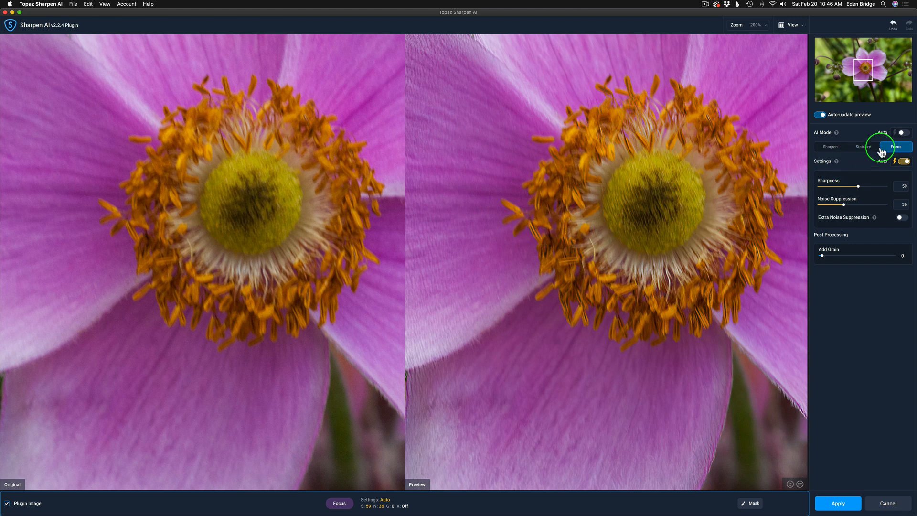
{"action": "mouse_move", "coordinate": [865, 149]}
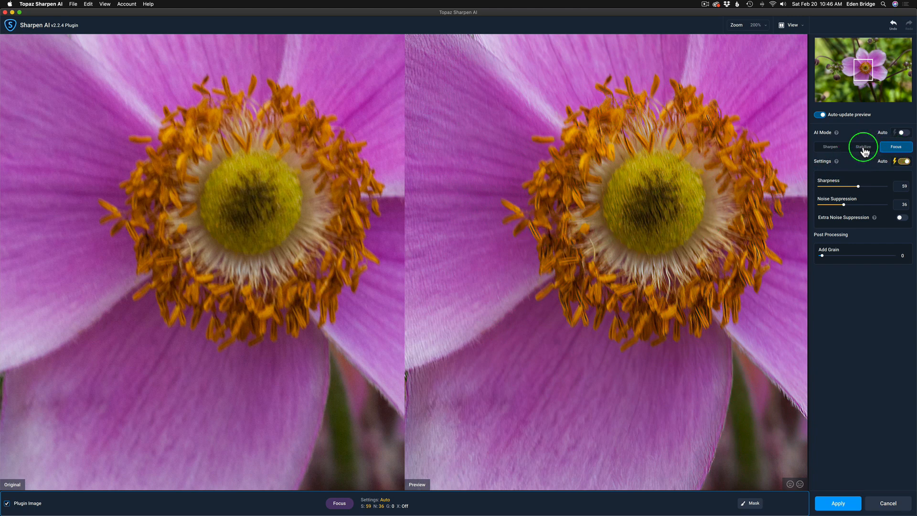
{"action": "left_click", "coordinate": [863, 147]}
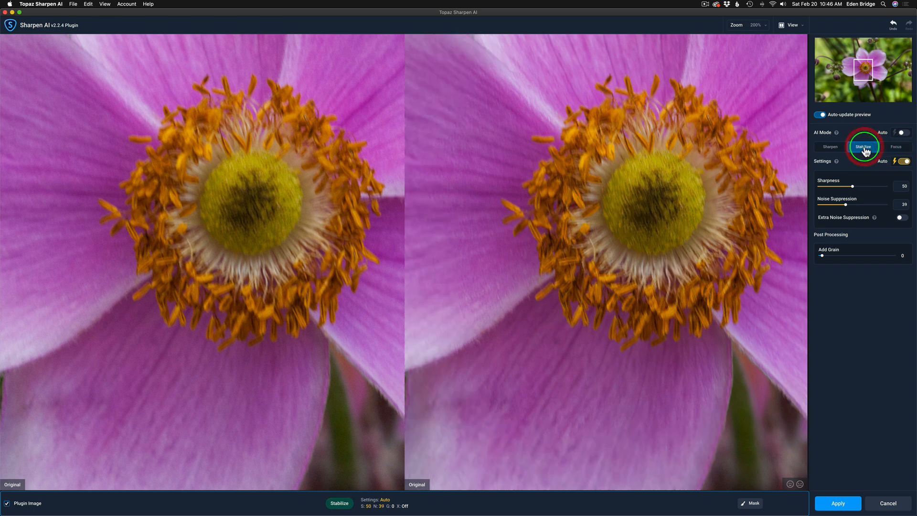
{"action": "left_click", "coordinate": [863, 147]}
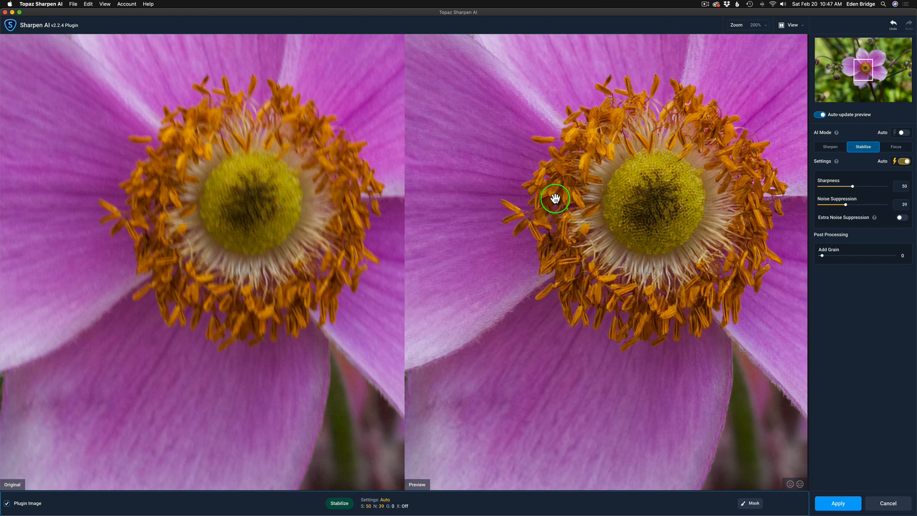
{"action": "mouse_move", "coordinate": [756, 391]}
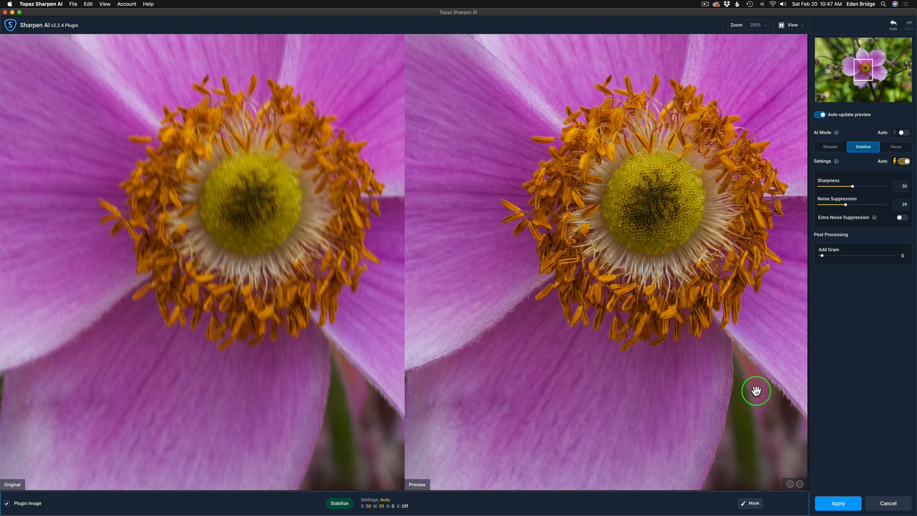
{"action": "mouse_move", "coordinate": [359, 404]}
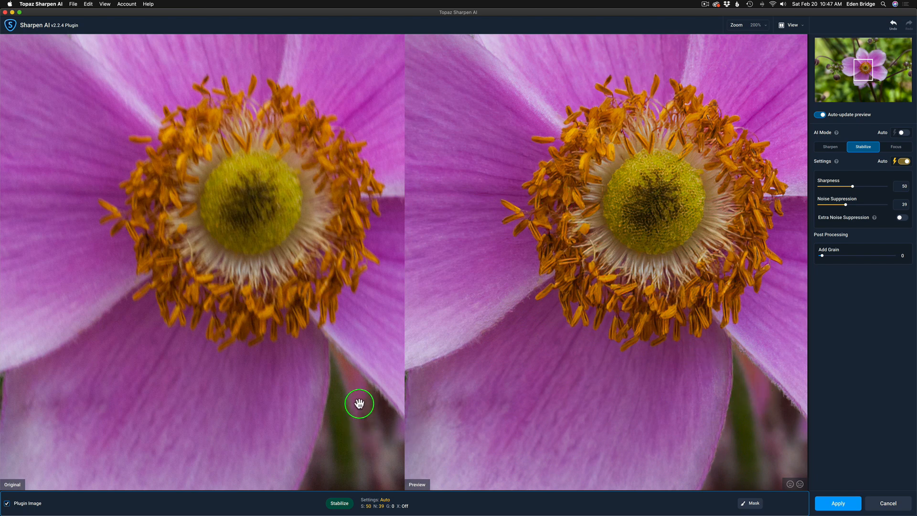
{"action": "mouse_move", "coordinate": [853, 185]}
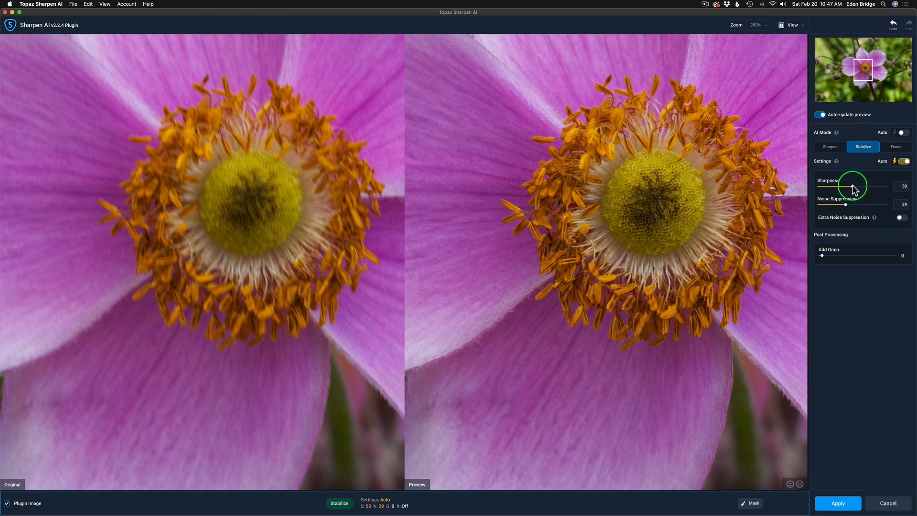
Drag the Stabilize sharpness slider up to 100, then settle it at 84.
{"action": "left_click_drag", "start_coordinate": [855, 189], "coordinate": [876, 188]}
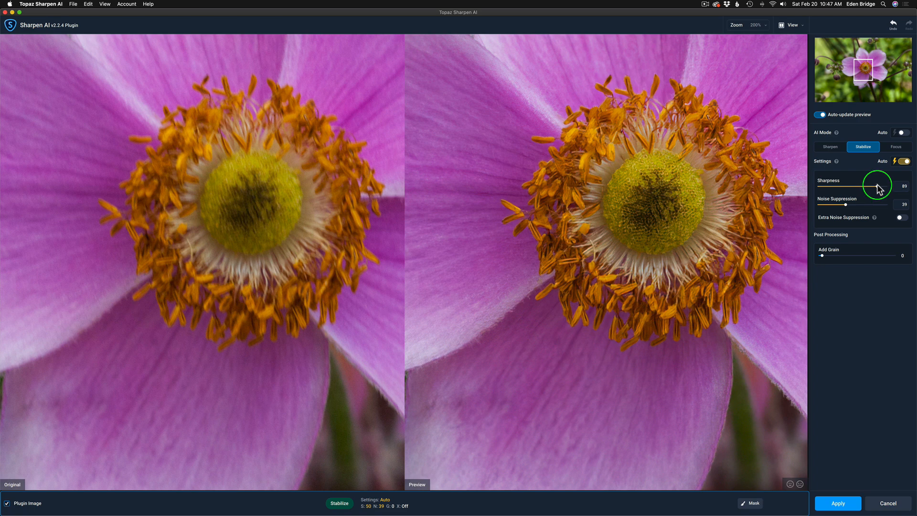
{"action": "left_click_drag", "start_coordinate": [863, 188], "coordinate": [871, 188]}
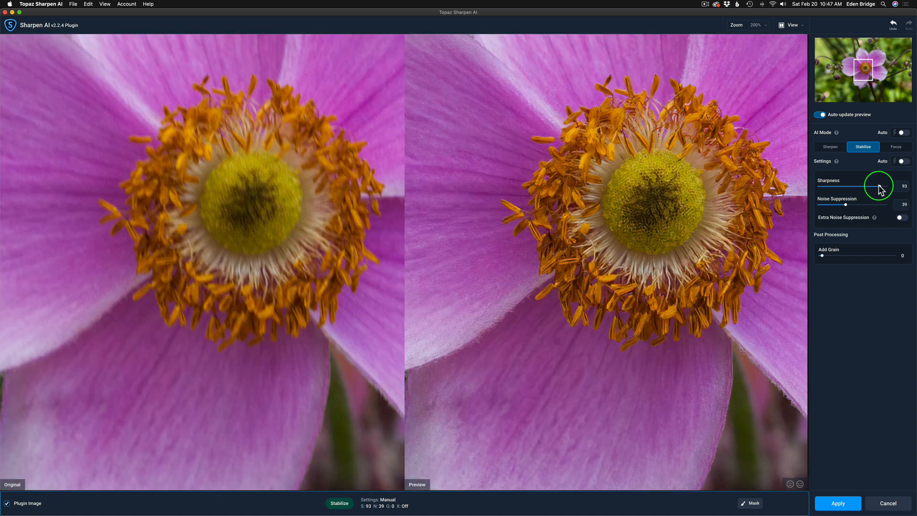
{"action": "left_click_drag", "start_coordinate": [872, 187], "coordinate": [900, 188]}
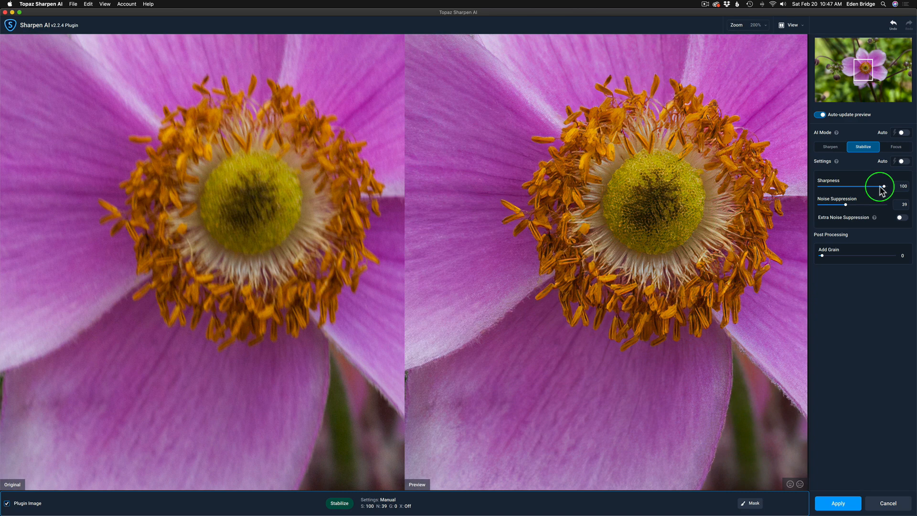
{"action": "mouse_move", "coordinate": [884, 189]}
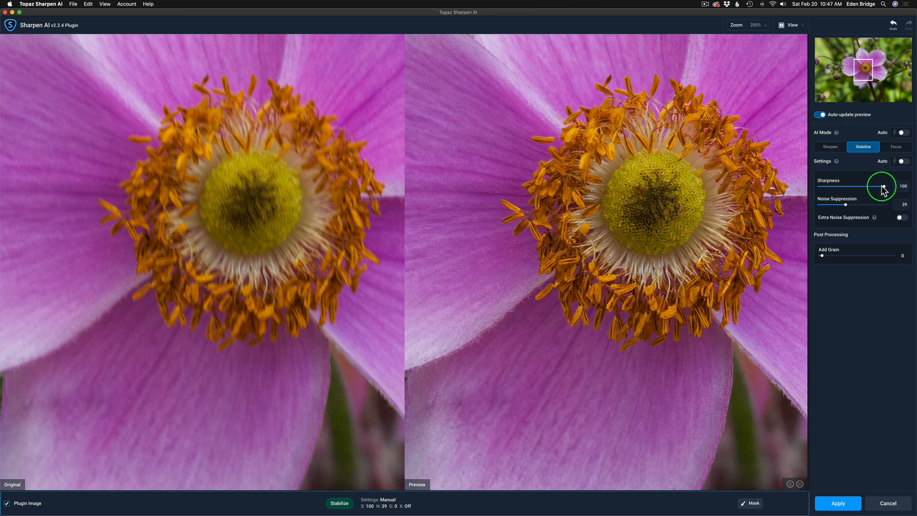
{"action": "left_click_drag", "start_coordinate": [895, 188], "coordinate": [875, 187]}
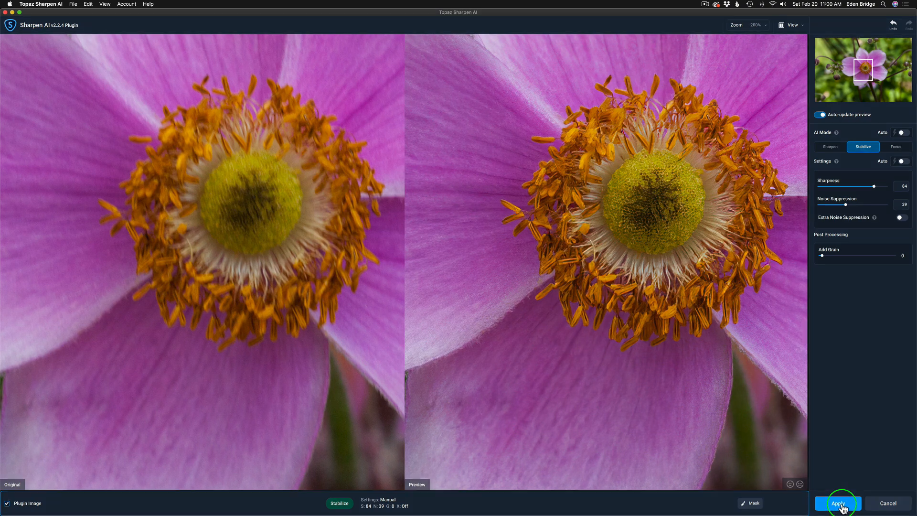
Apply the result as the Sharpen AI layer and toggle its visibility against the original.
{"action": "left_click", "coordinate": [837, 503]}
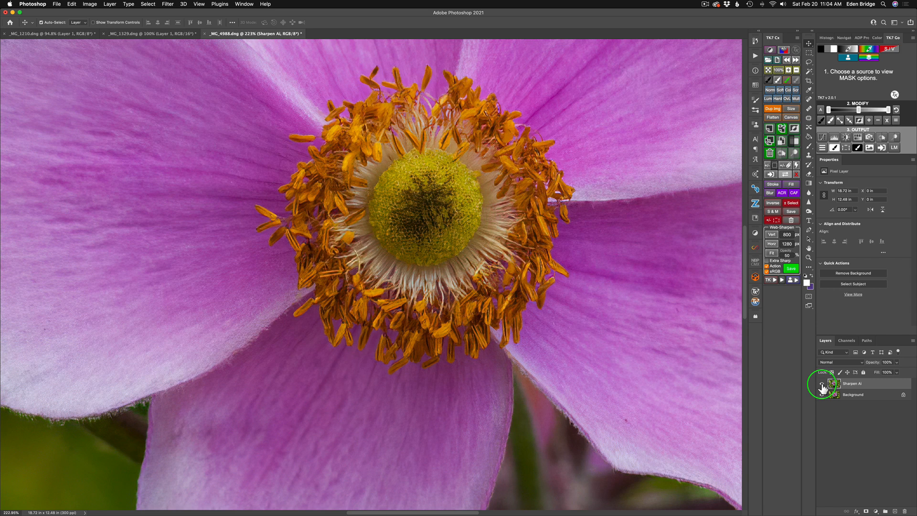
{"action": "left_click", "coordinate": [823, 383]}
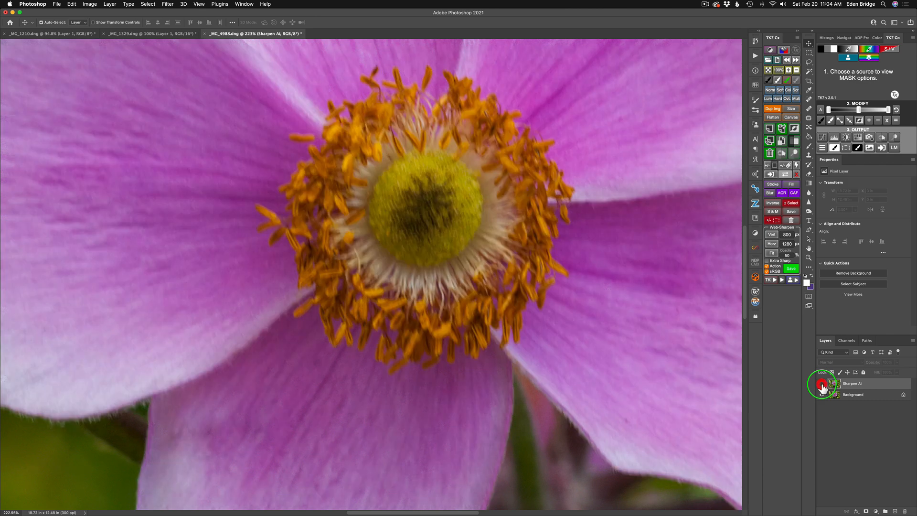
{"action": "left_click", "coordinate": [823, 386]}
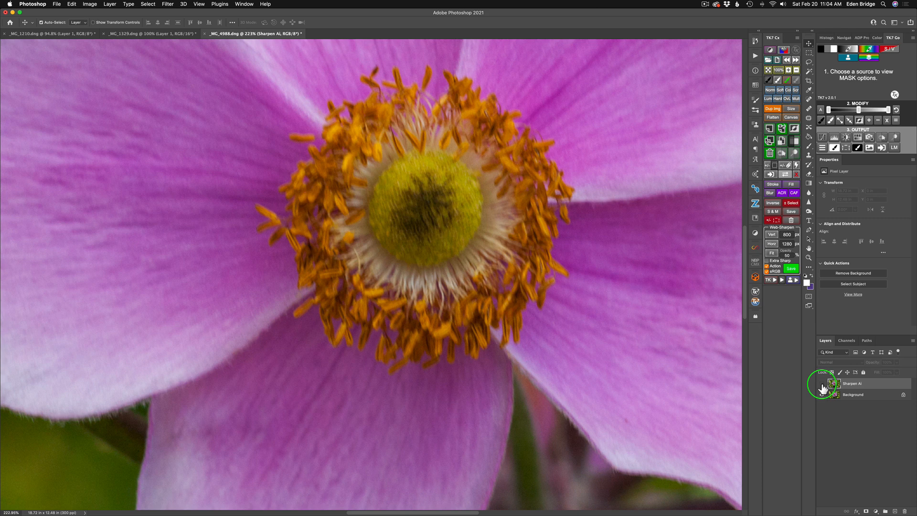